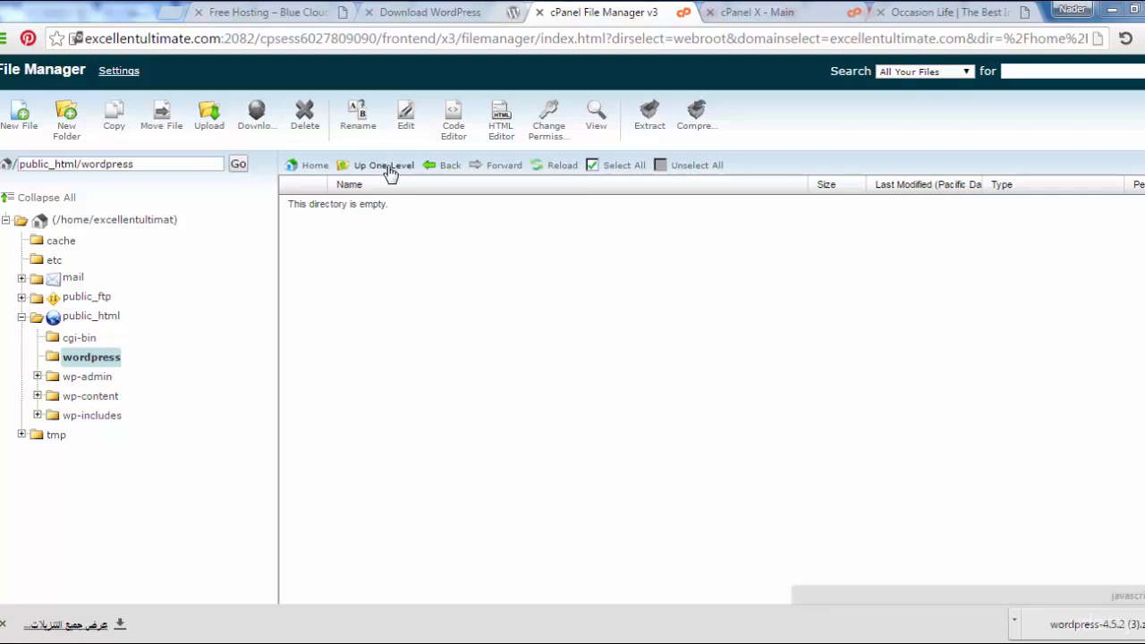
# Navigate from public_html/wordpress up to the public_html folder in File Manager
pyautogui.click(383, 164)
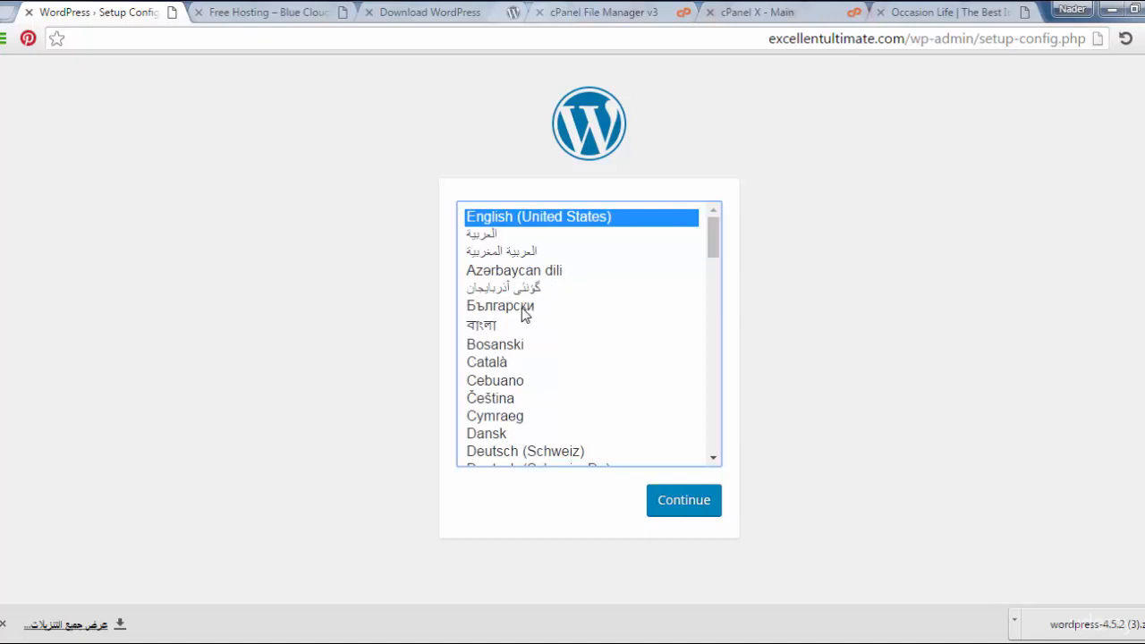
# Choose English (United States) as the installation language and continue
pyautogui.click(684, 501)
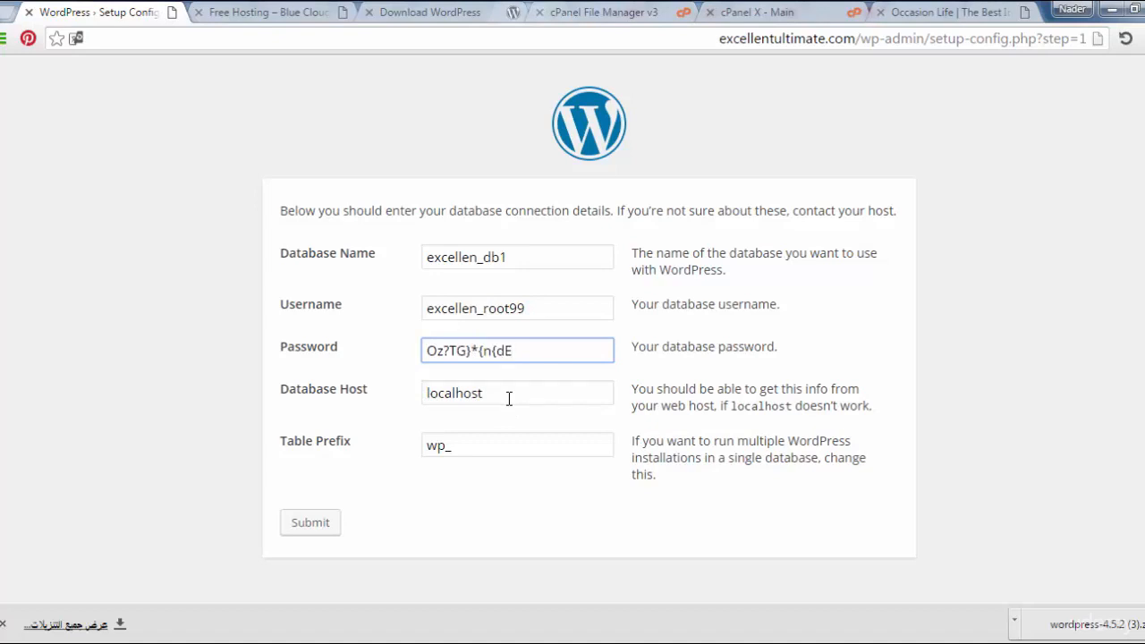
# Submit the excellen_db1 database connection on localhost with the wp_ table prefix
pyautogui.write('104')
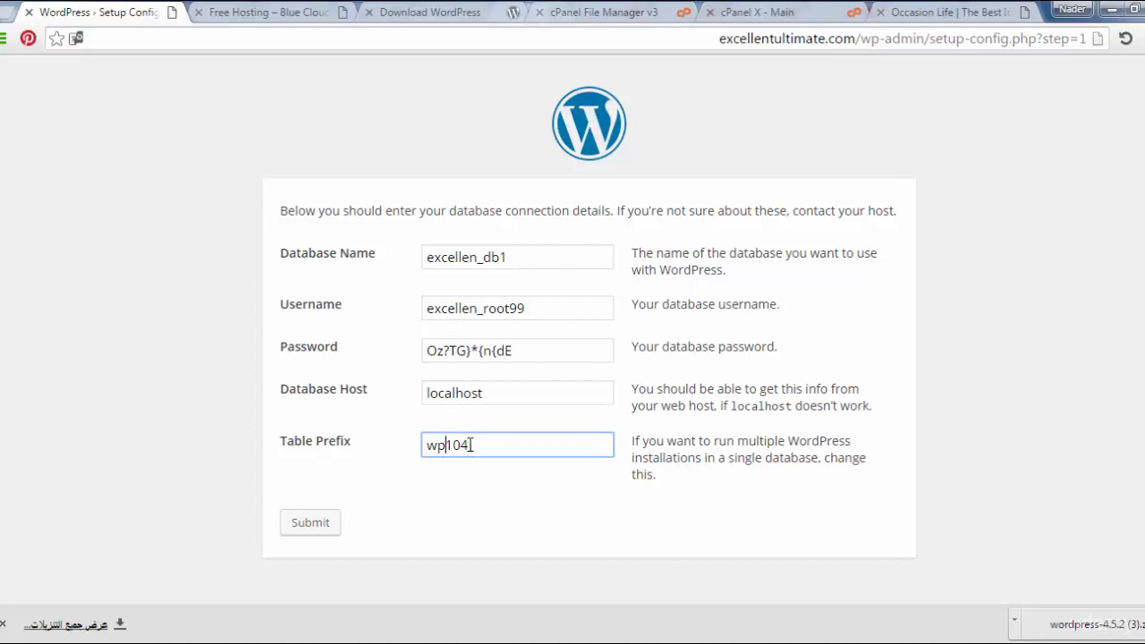
pyautogui.press('BackSpace')
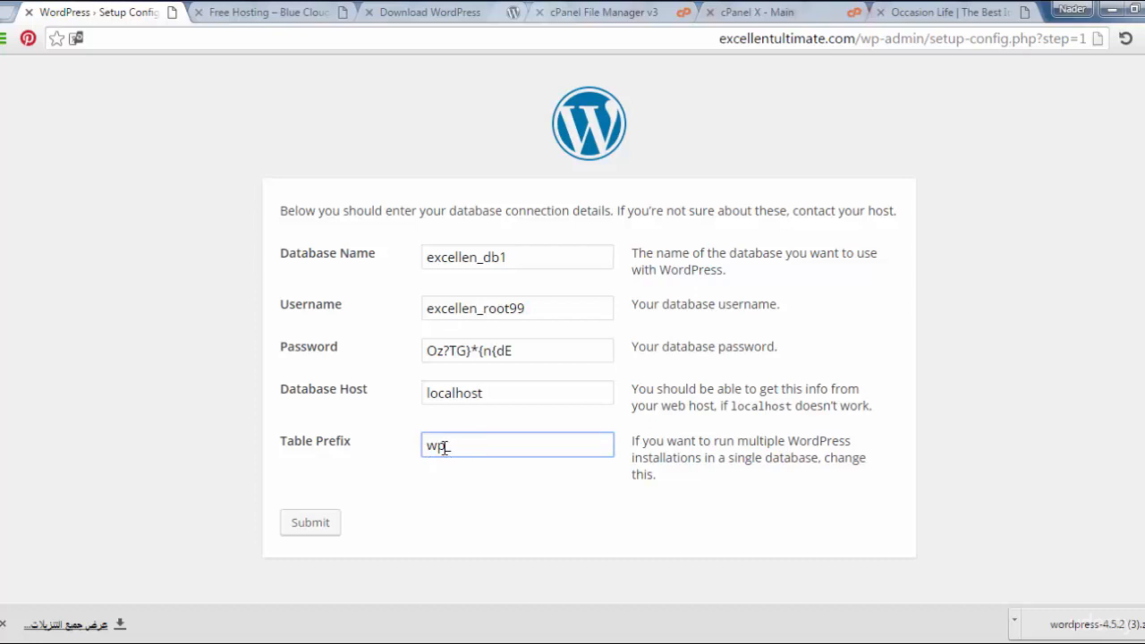
pyautogui.click(310, 522)
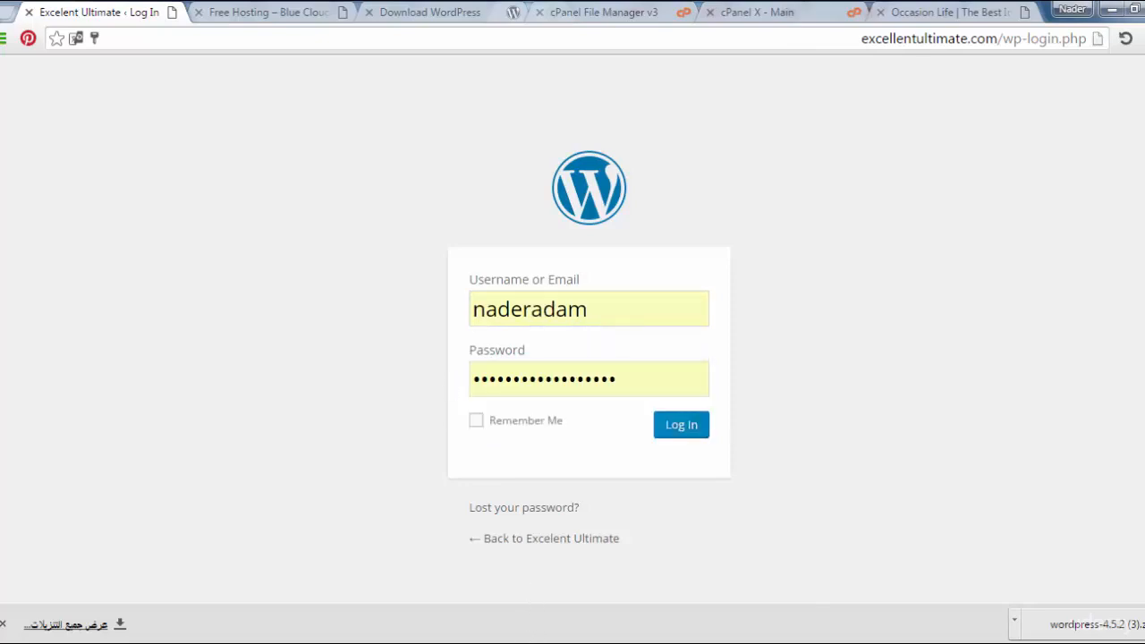
# Log in to the Excelent Ultimate site with the admin username and password
pyautogui.click(680, 424)
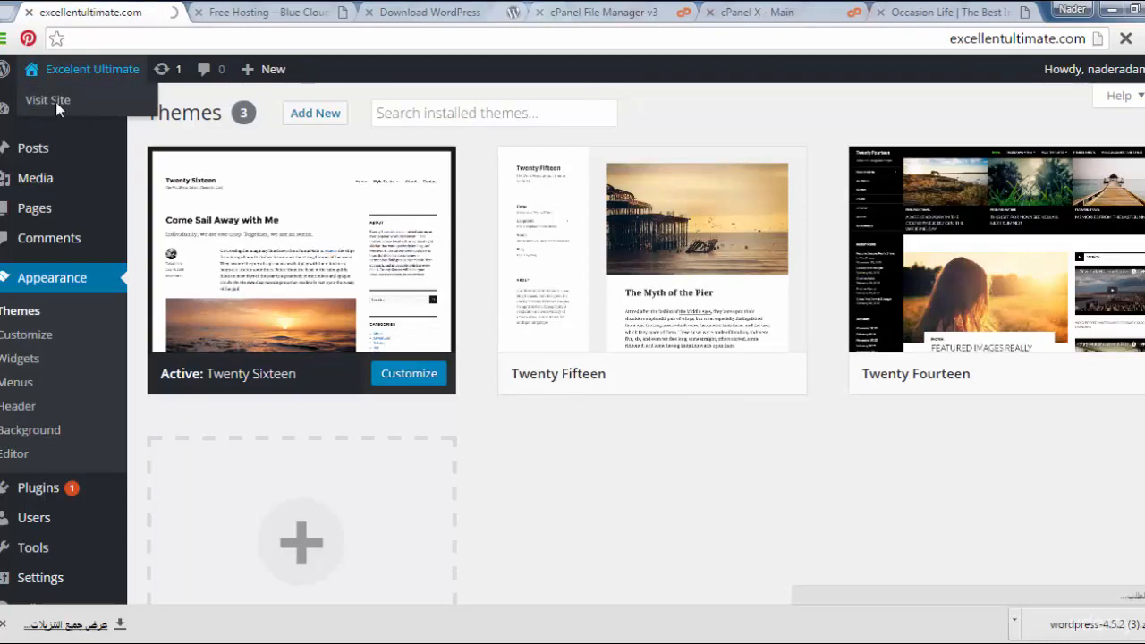
# Visit the live site showing the Hello world! post and its sidebar widgets
pyautogui.click(47, 100)
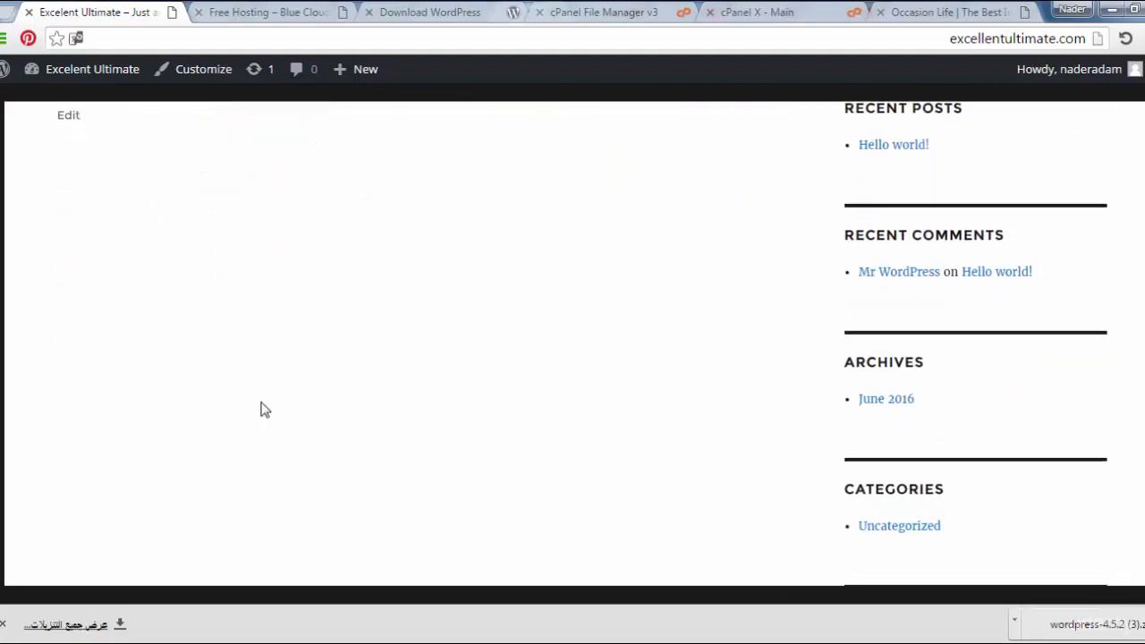